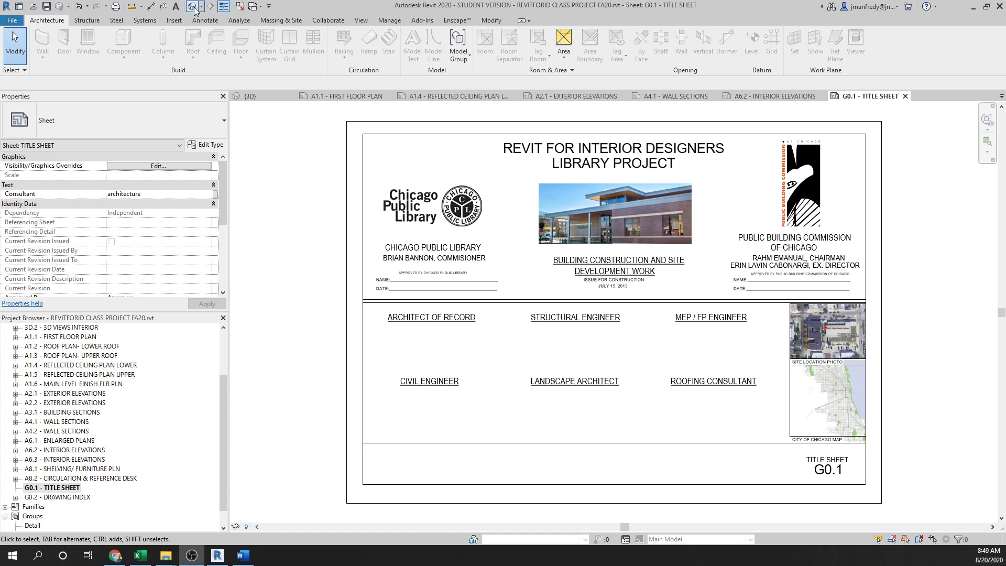
Open the default 3D view and orbit the library model around to another corner.
left_click(248, 95)
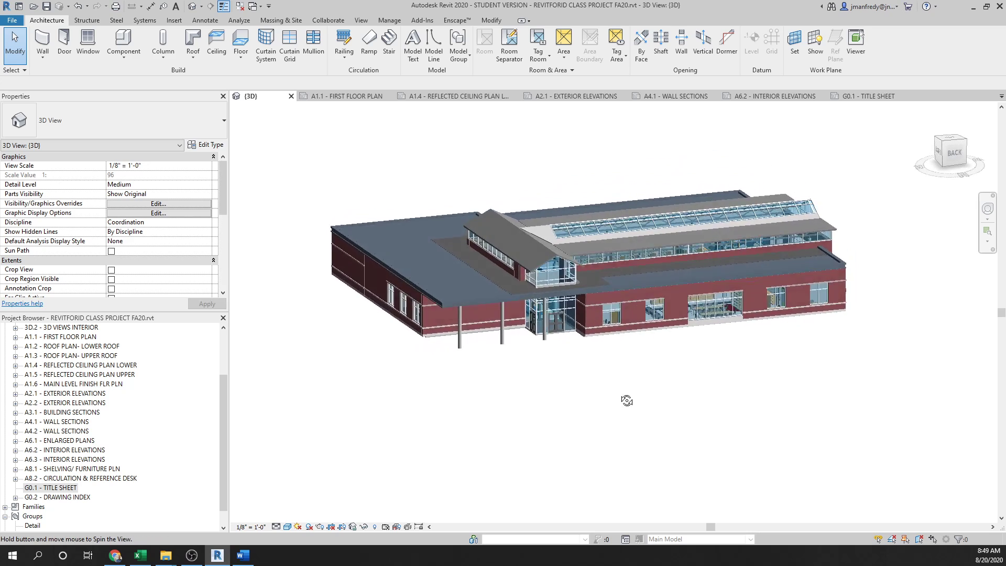
left_click_drag(627, 400, 755, 402)
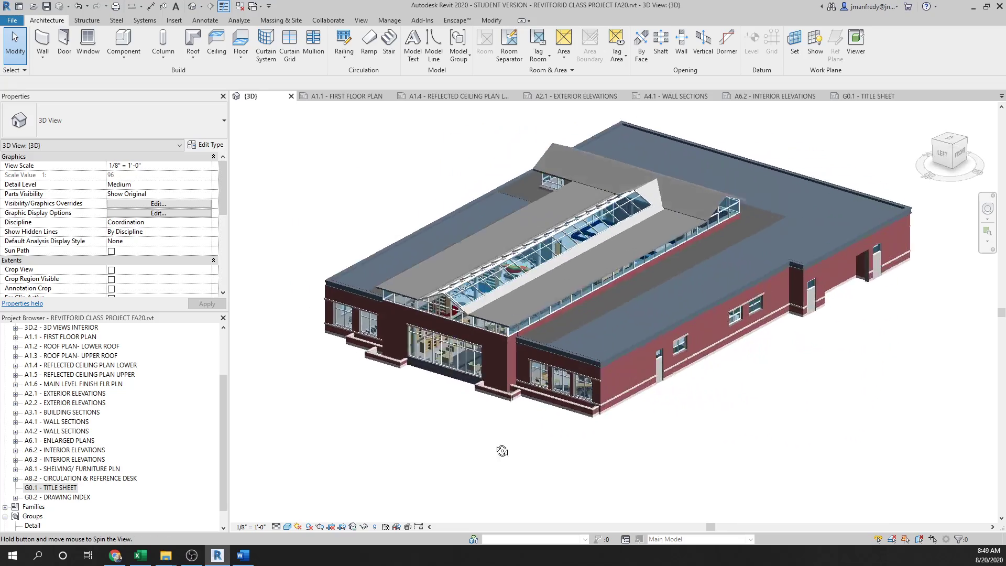
left_click_drag(502, 451, 330, 447)
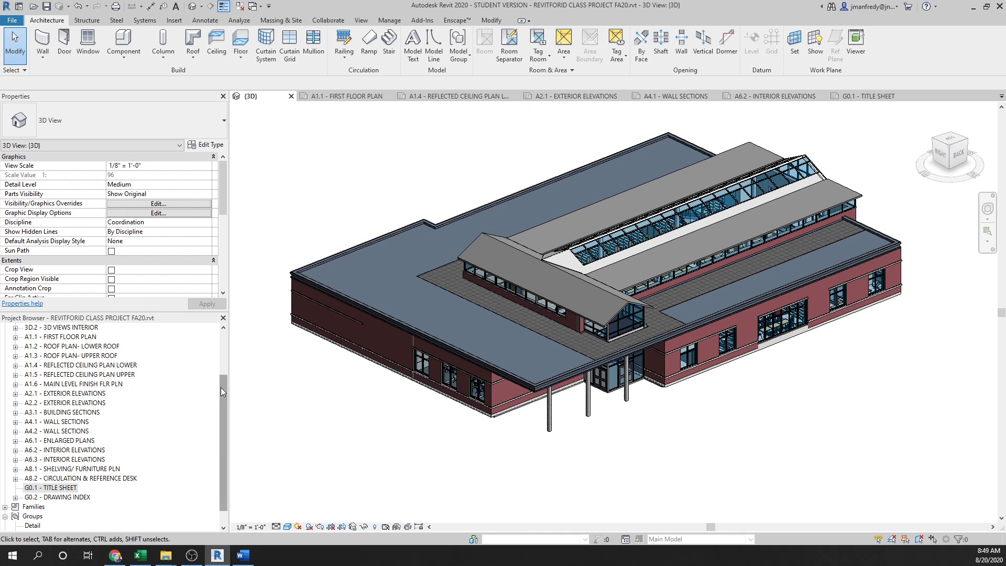
Open sheets 3D.1 Exterior, 3D.2 Interior, then A4.2 Wall Sections from the Project Browser.
left_click(60, 347)
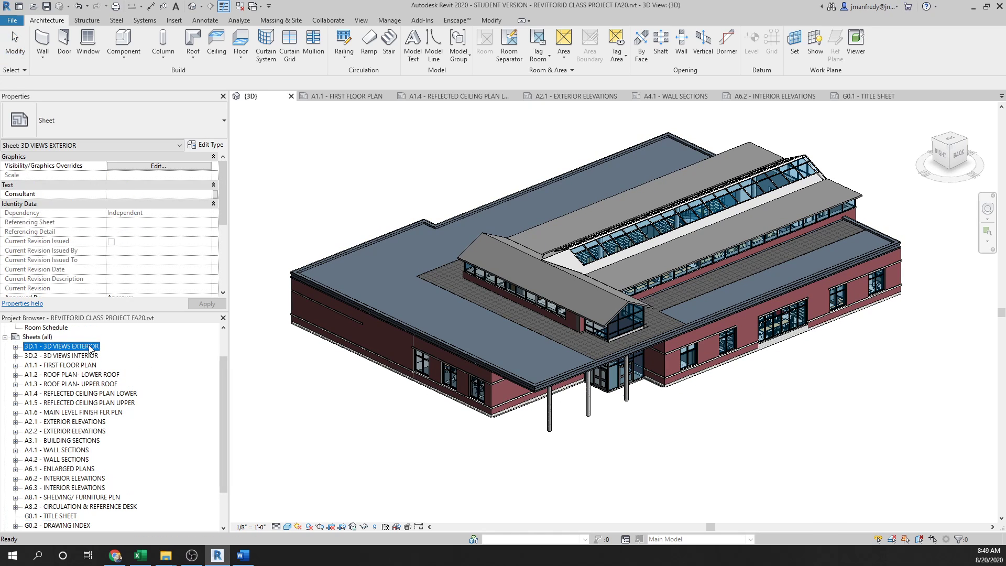
double_click(60, 347)
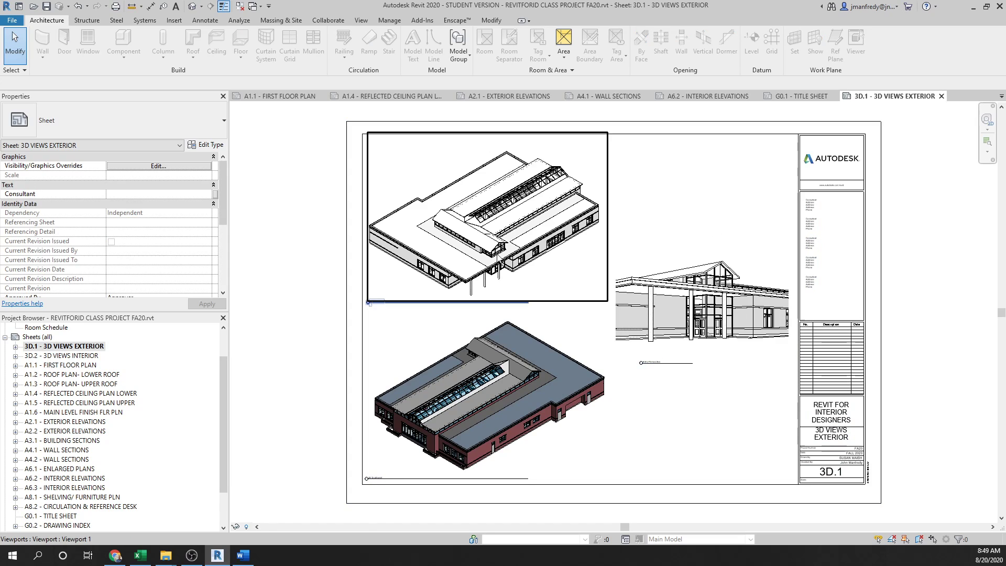
left_click(61, 356)
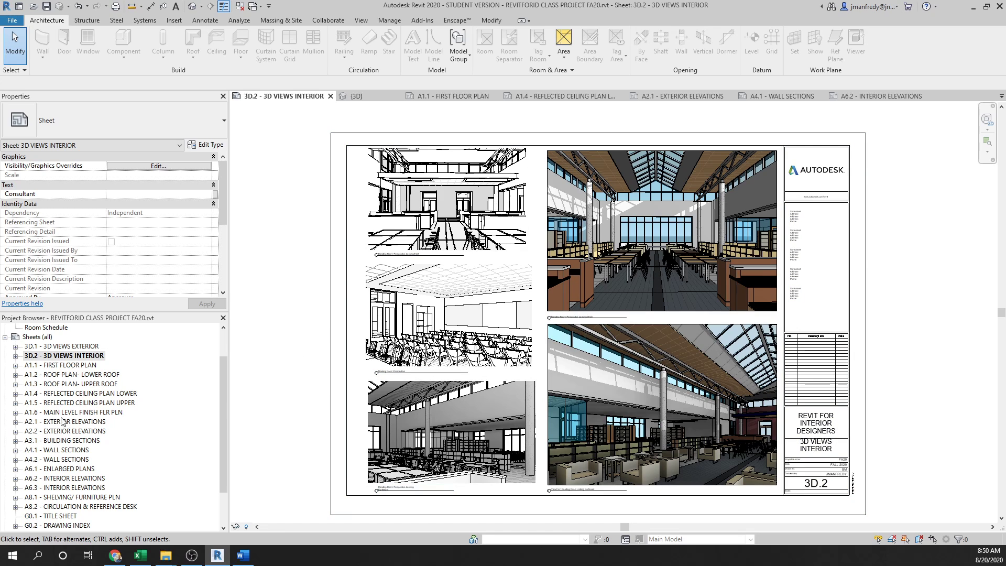
double_click(58, 459)
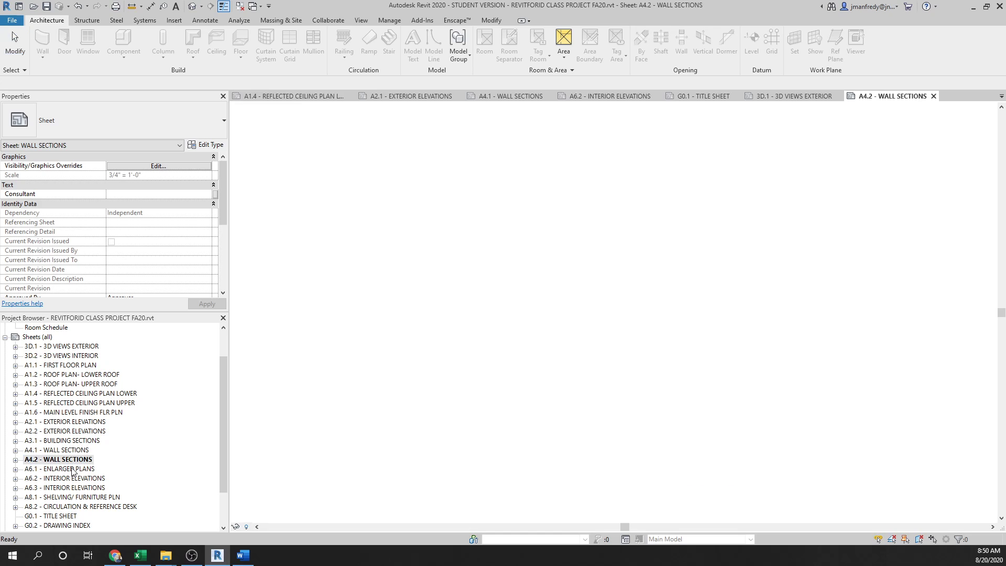
Open A6.1 Enlarged Plans, A6.3 Interior Elevations, then A2.1 Exterior Elevations.
double_click(60, 468)
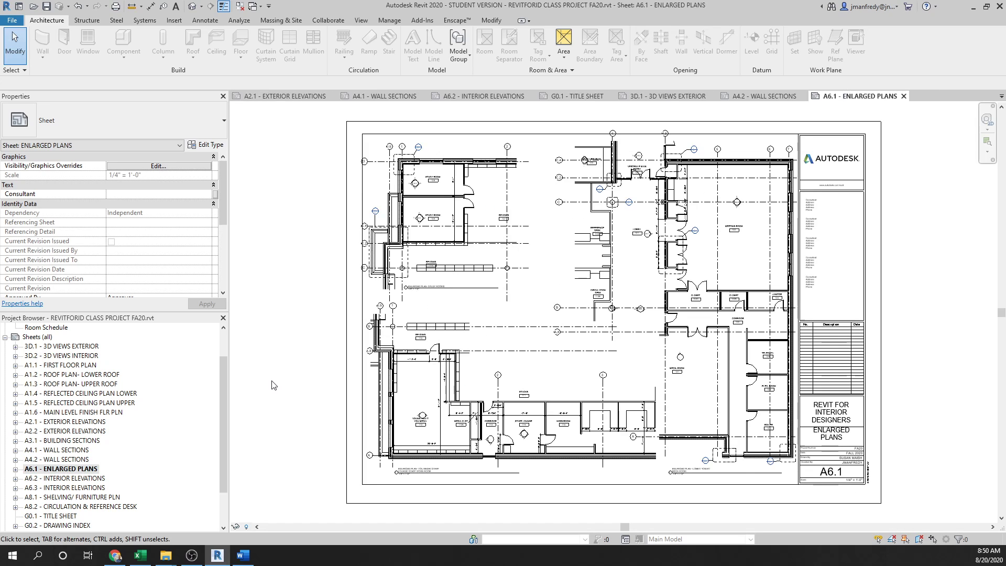
left_click(64, 488)
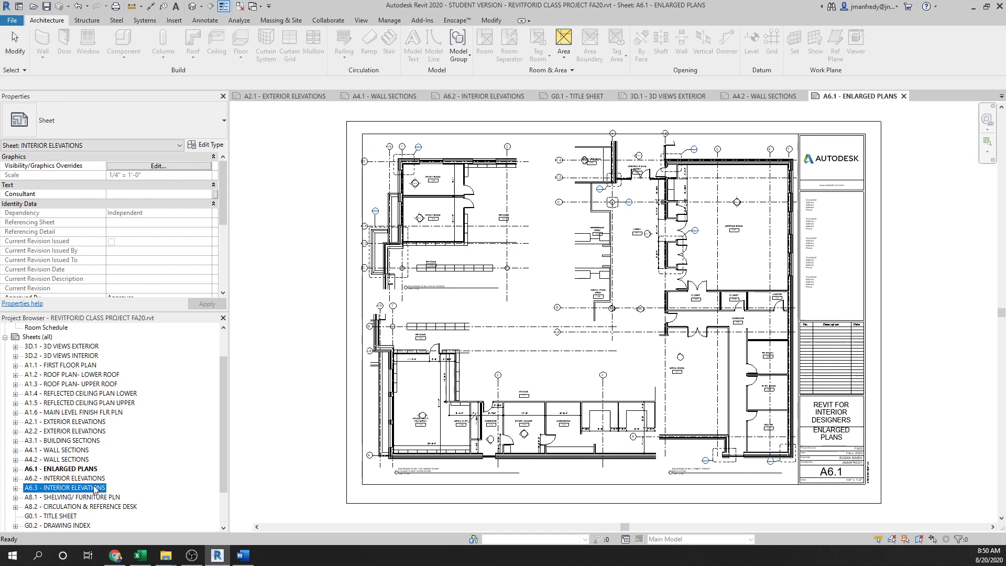
double_click(63, 488)
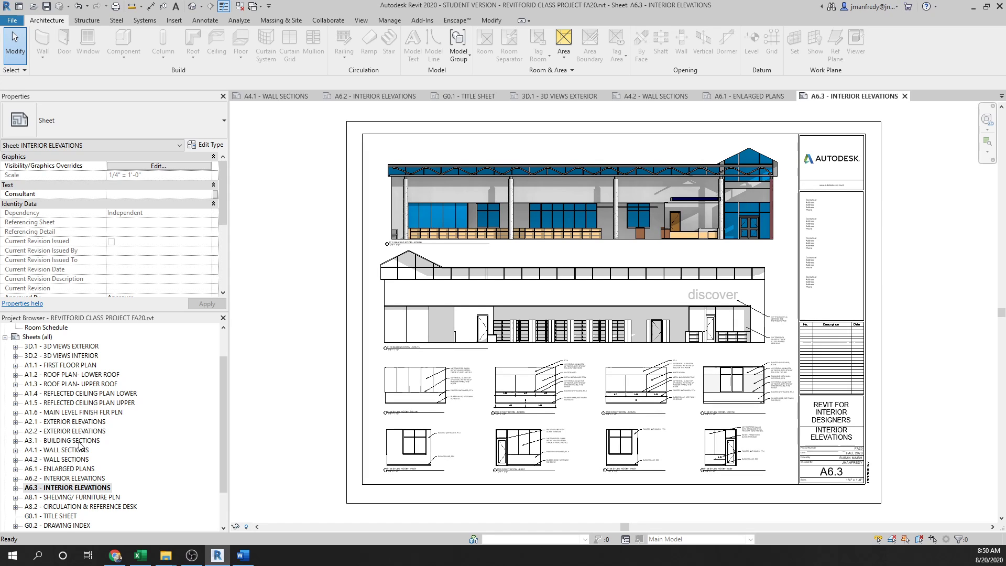
double_click(65, 421)
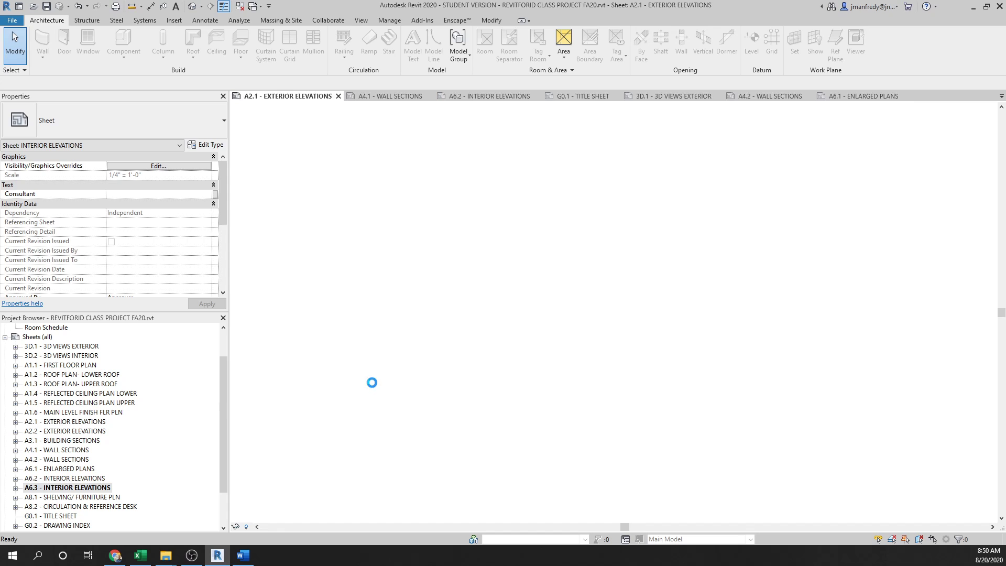
Return to the {3D} view and orbit to an elevated corner of the building.
double_click(62, 422)
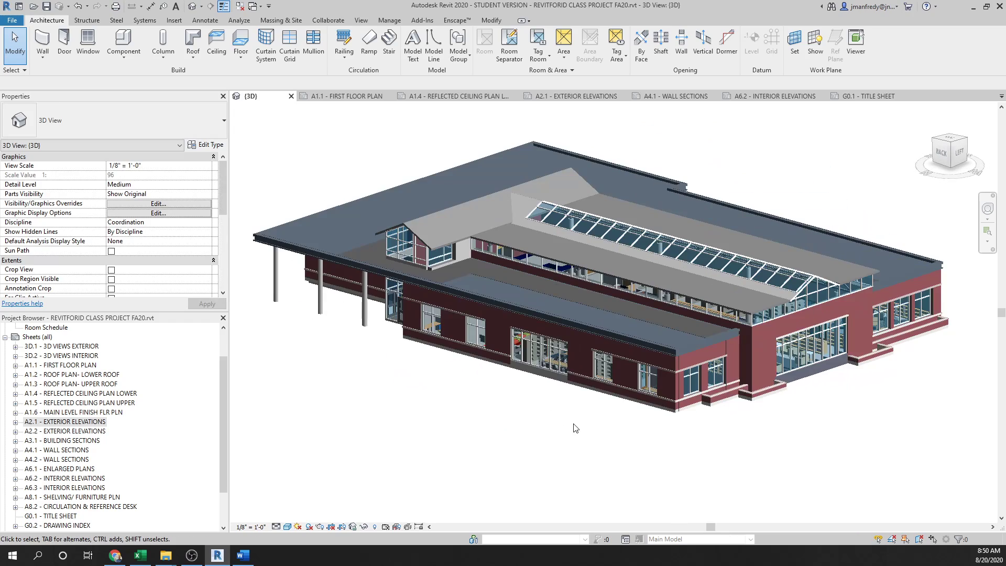
left_click_drag(575, 427, 578, 433)
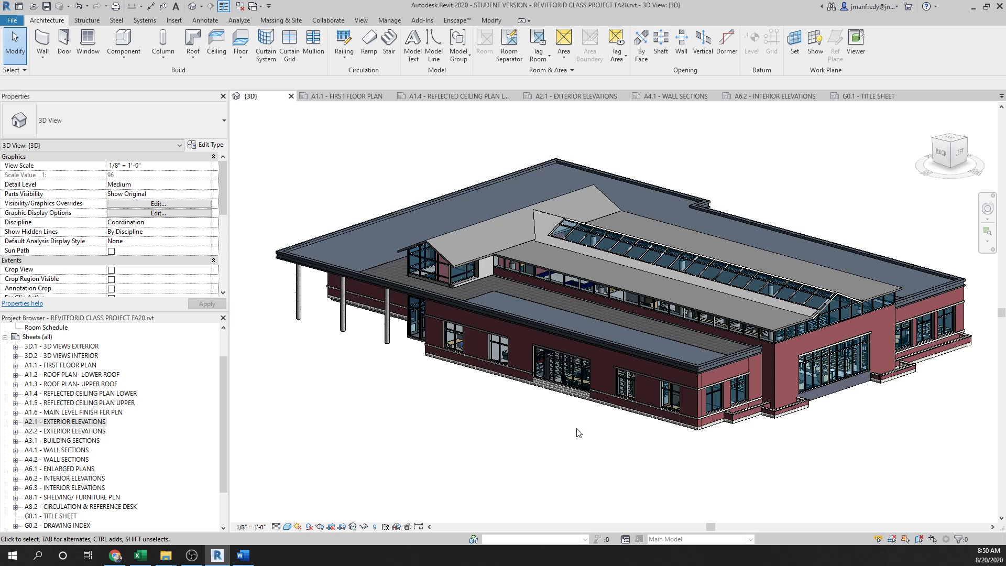